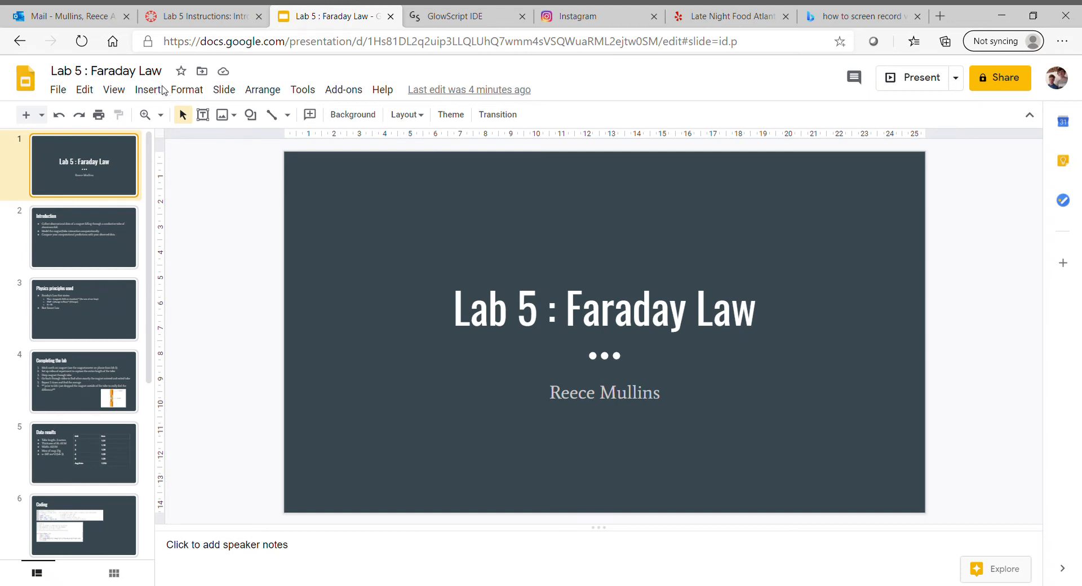
mouse_move(192, 196)
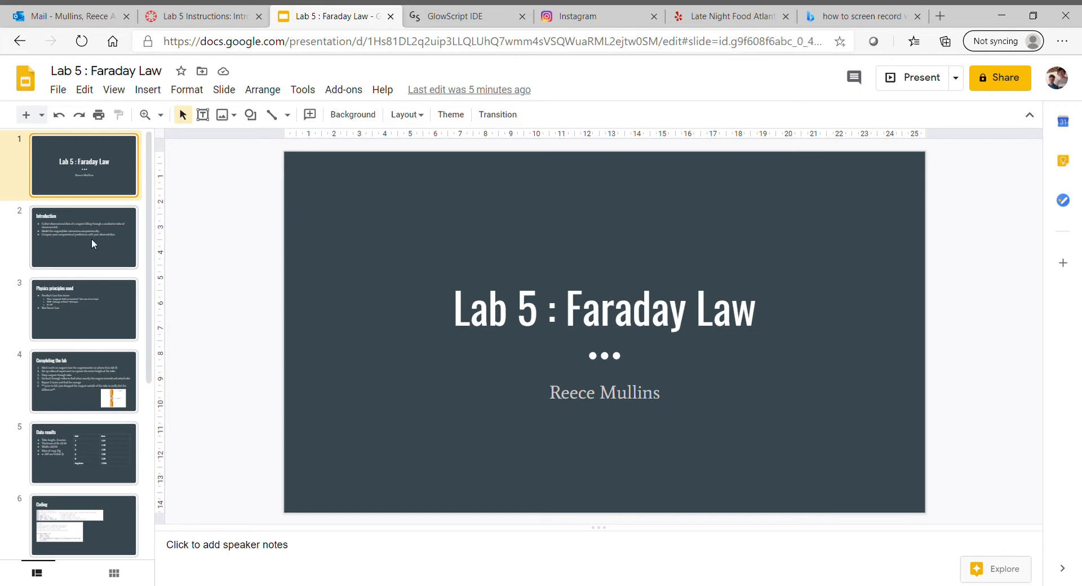
Open slide 2, the Introduction listing the lab's three objectives
click(84, 236)
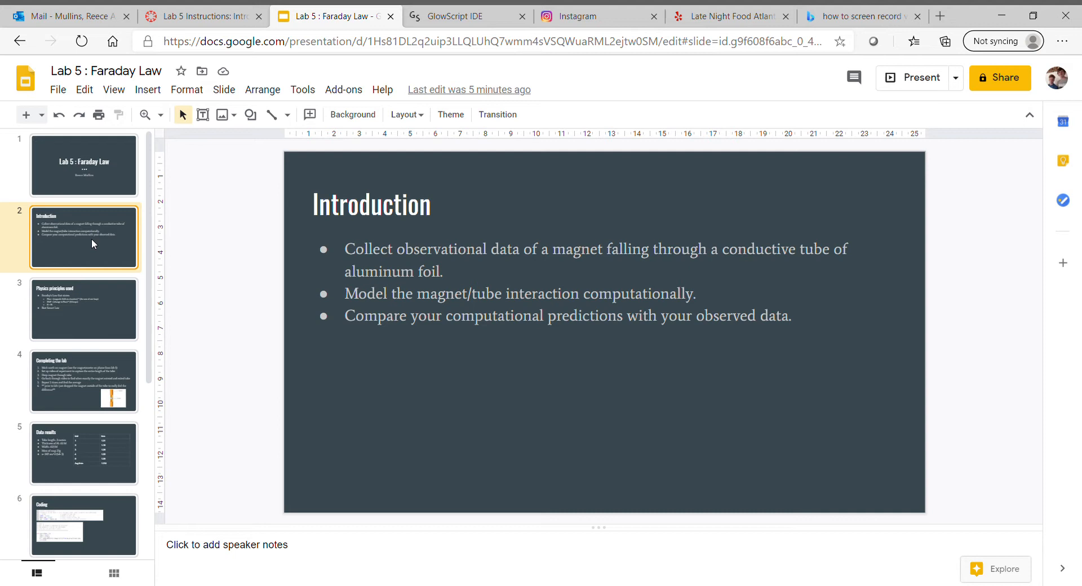
click(84, 310)
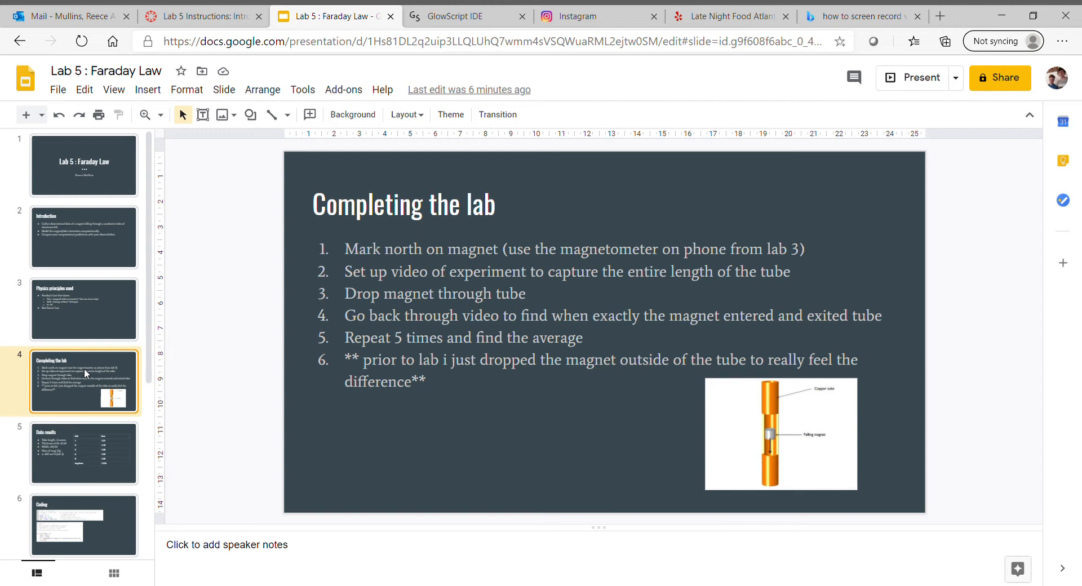
mouse_move(77, 408)
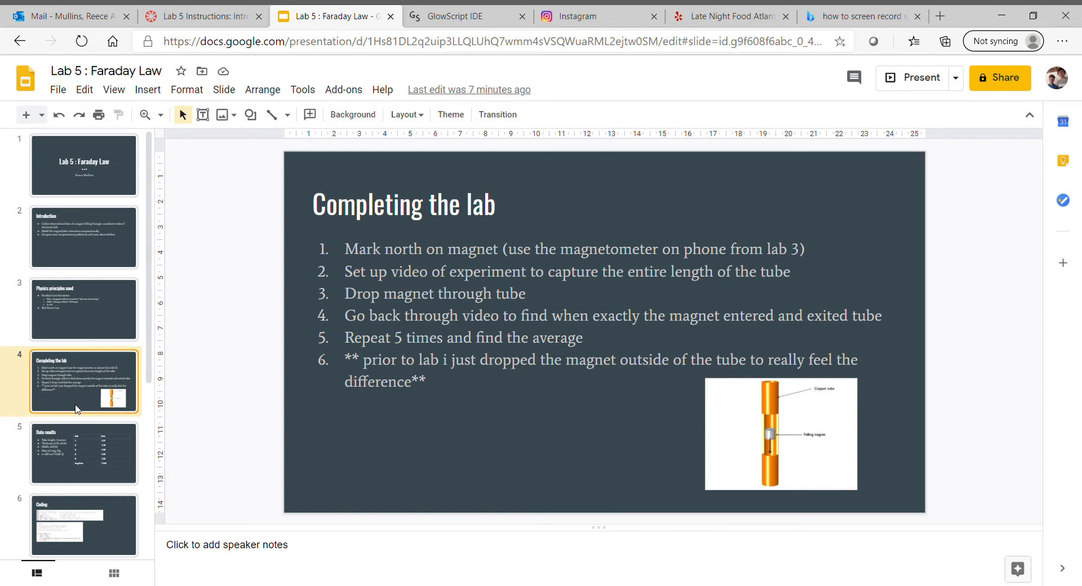
Select slide 5, the Data results slide, in the filmstrip
click(84, 452)
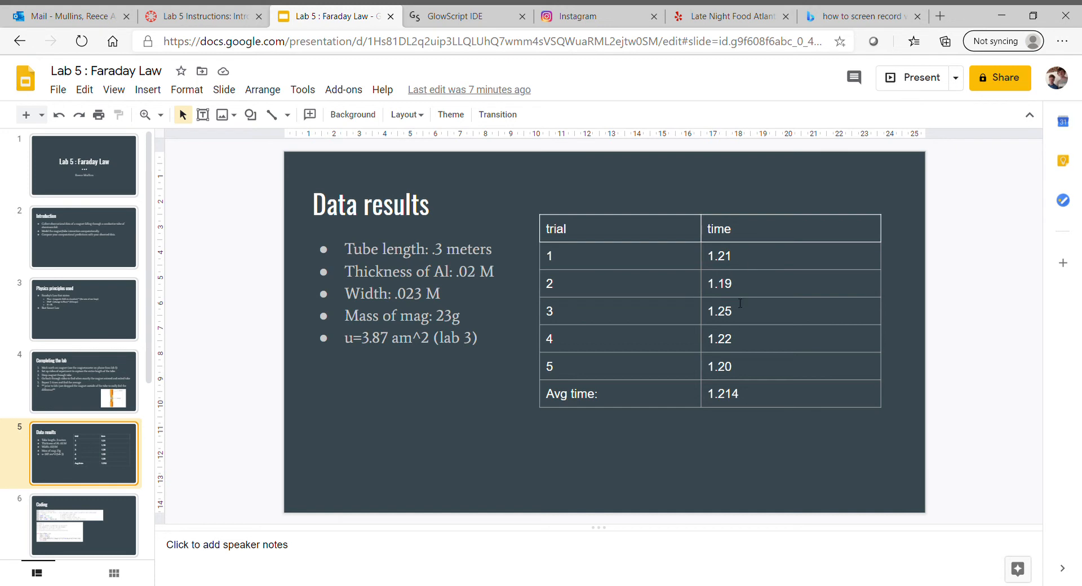
mouse_move(740, 359)
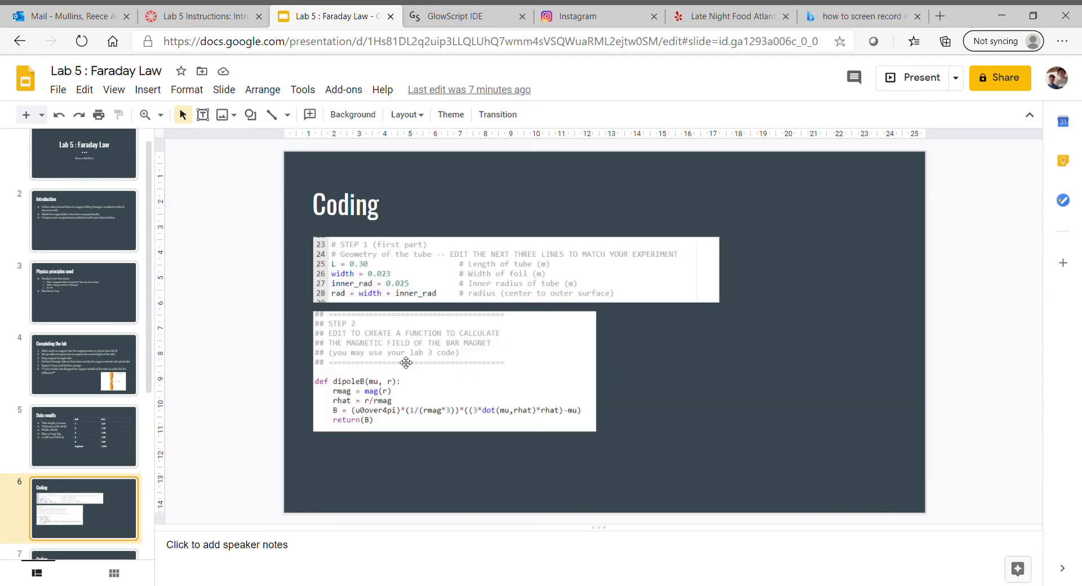
Return to slide 5, Data results, with trial times averaging 1.214
click(83, 436)
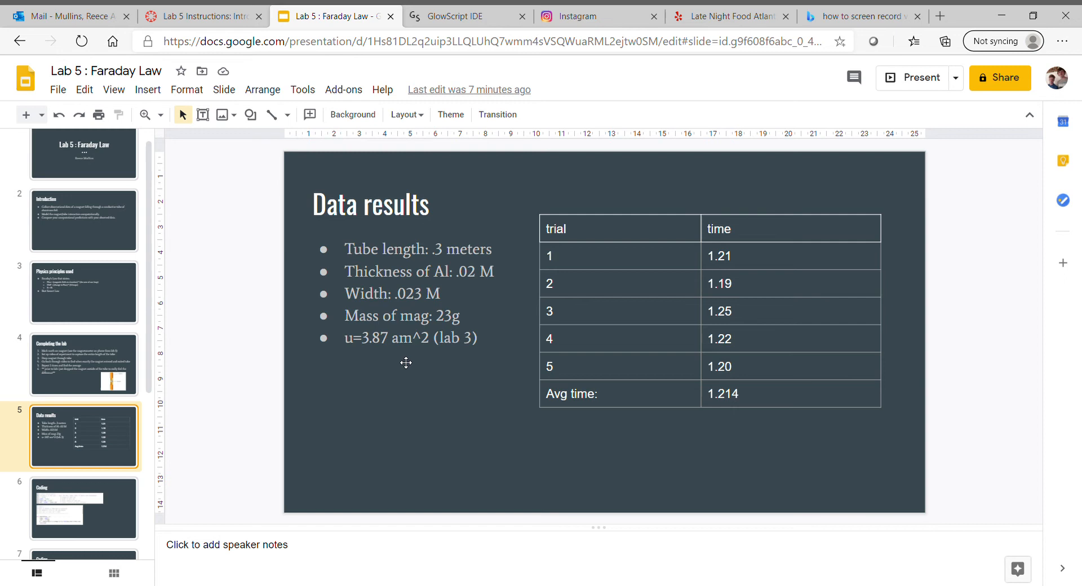
mouse_move(187, 475)
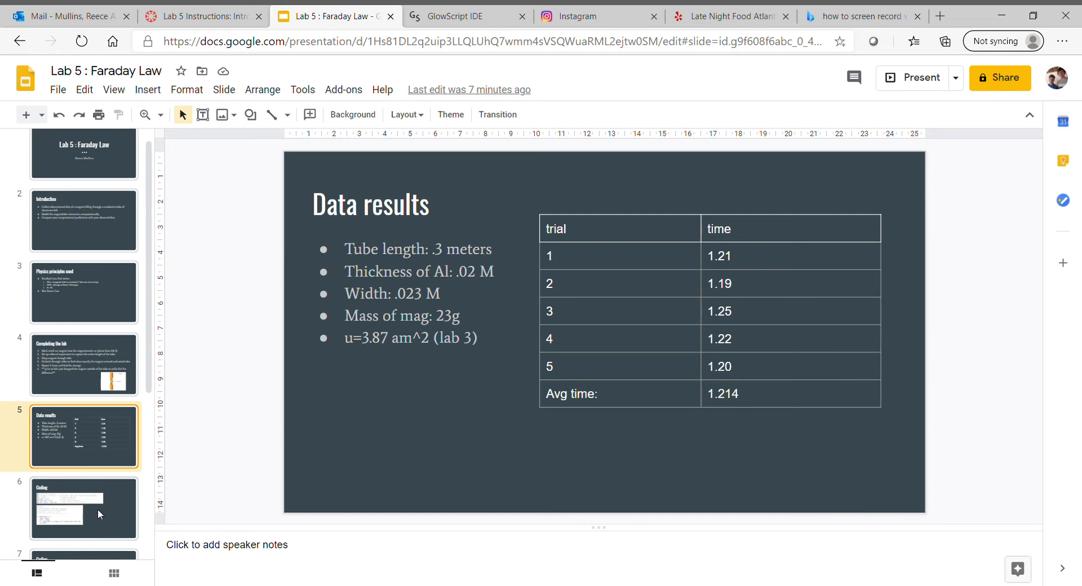
Open slide 6 showing tube geometry and dipoleB field code, scrolling the filmstrip
click(83, 507)
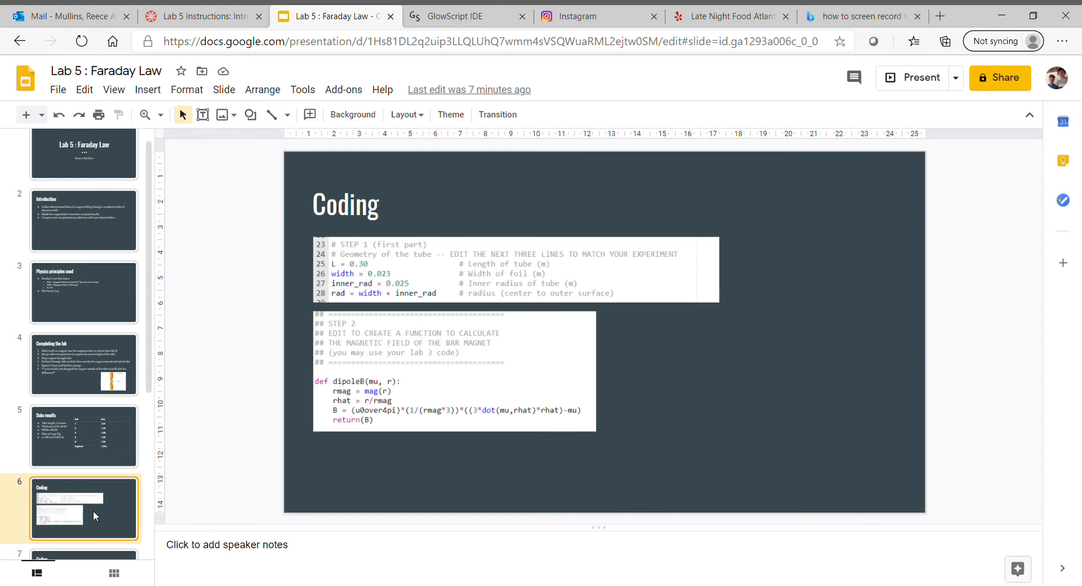
mouse_move(499, 286)
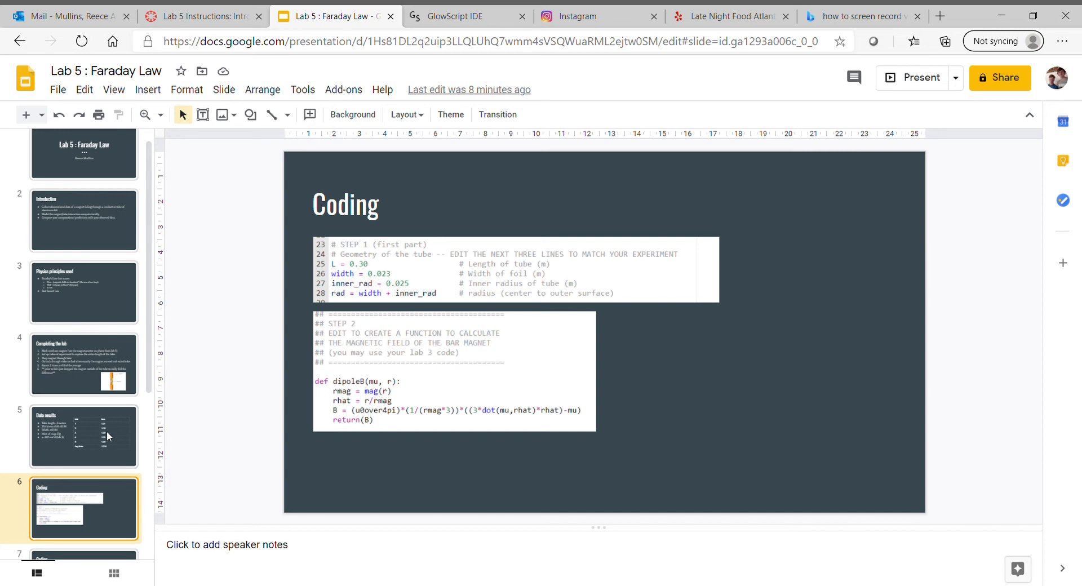
scroll(down, 3)
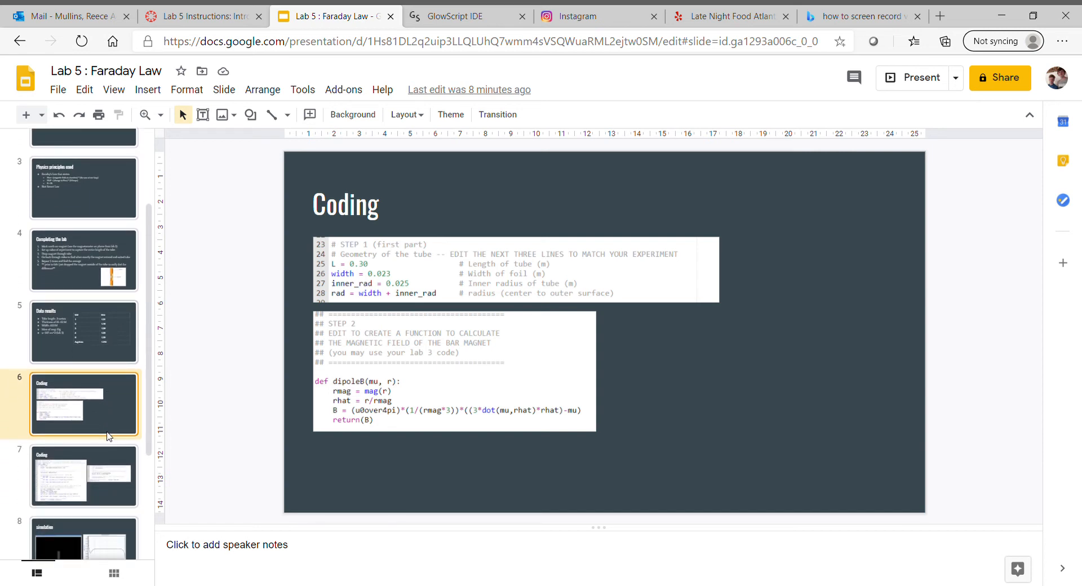
Open slide 7 with ring current, magnetic force and motion update code
click(83, 475)
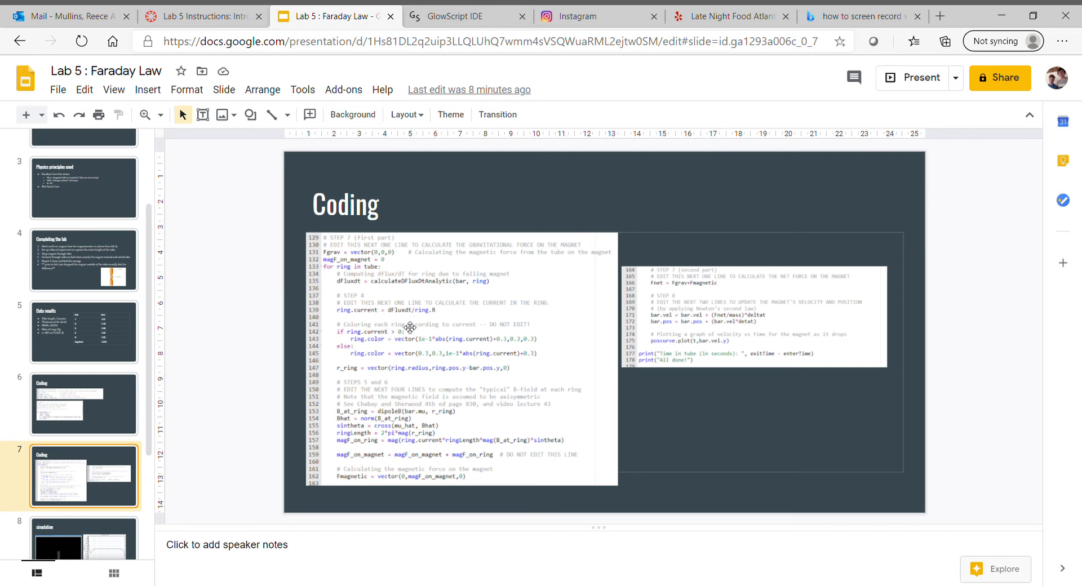
mouse_move(405, 393)
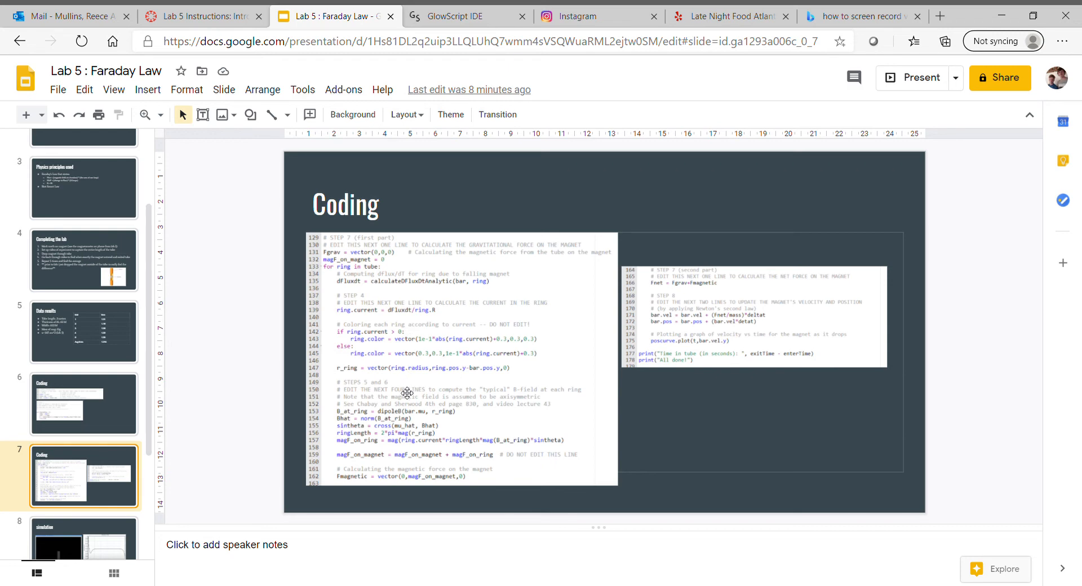
mouse_move(406, 401)
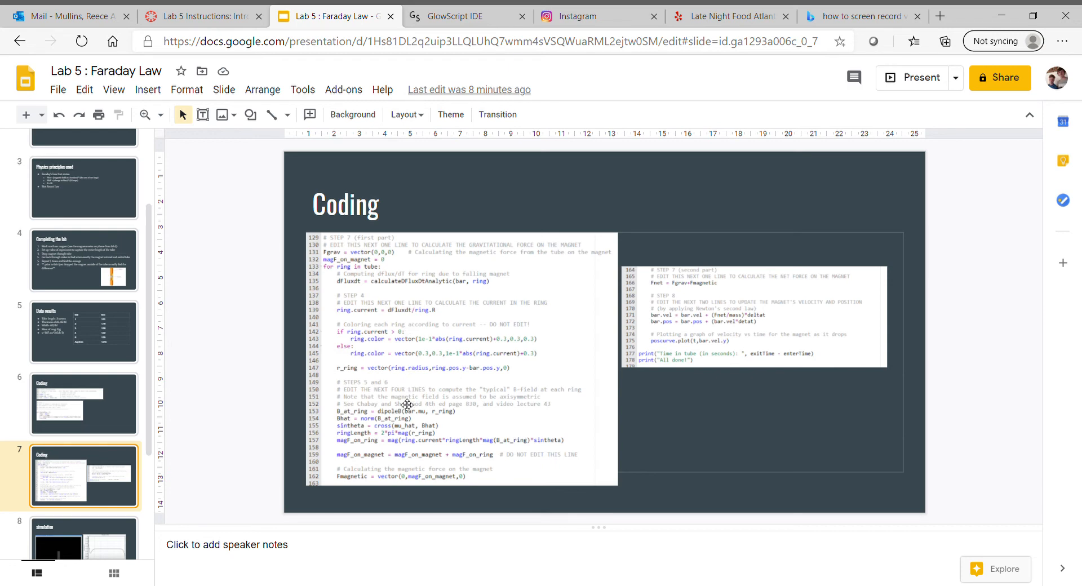
mouse_move(405, 432)
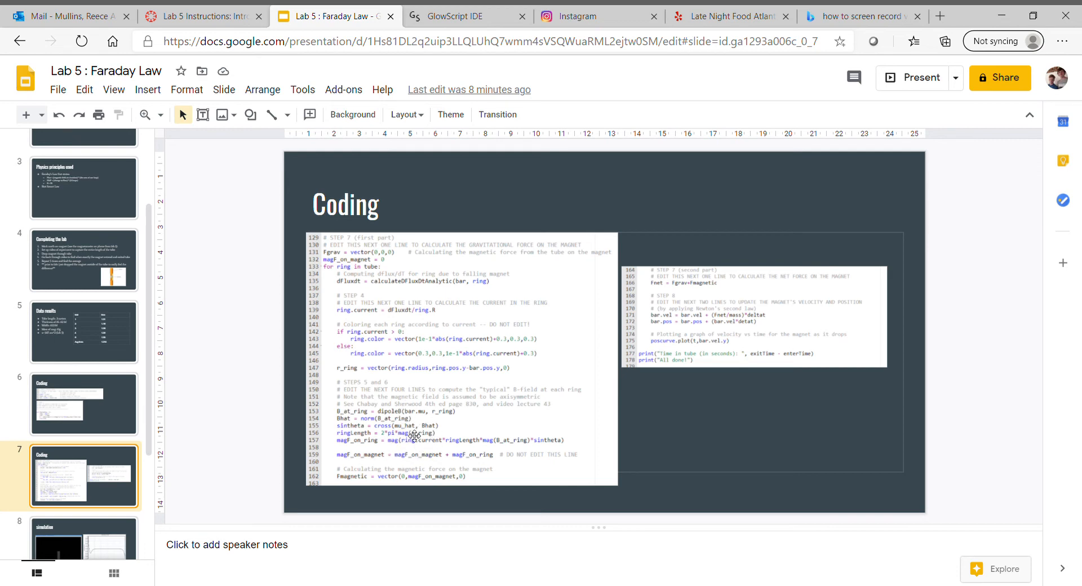
mouse_move(606, 405)
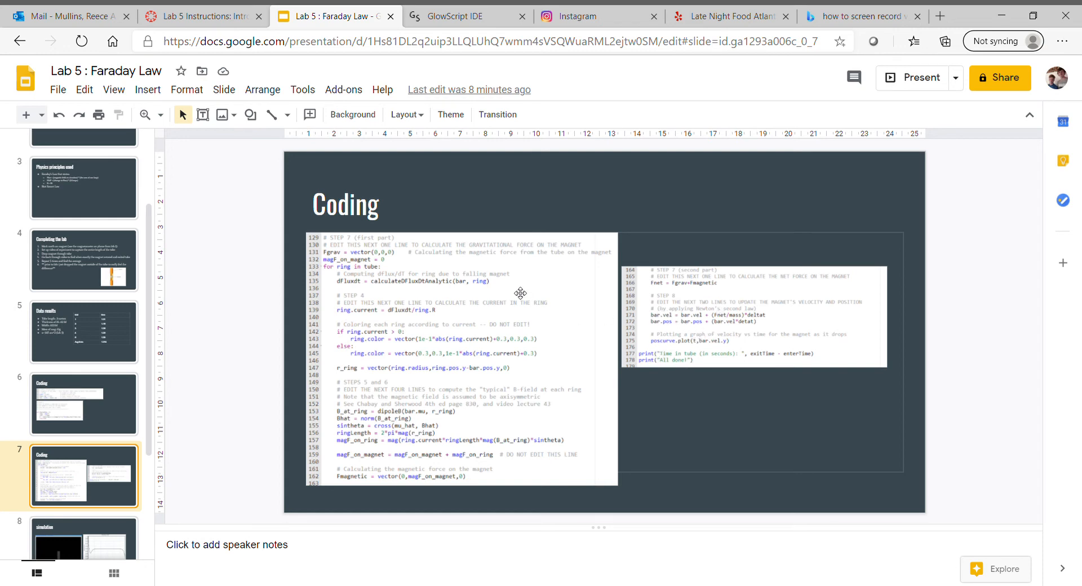
mouse_move(260, 316)
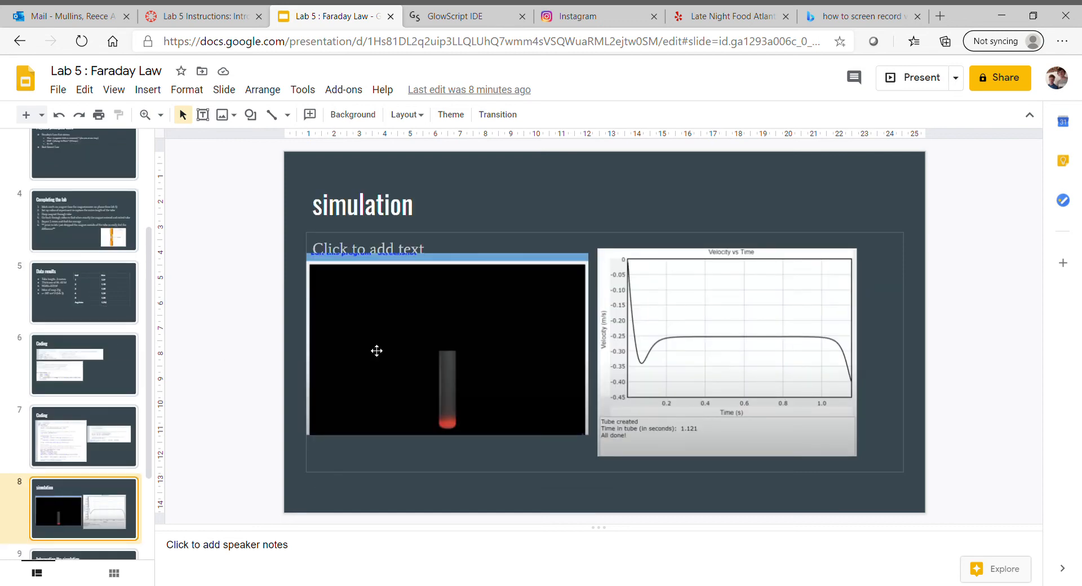
mouse_move(455, 458)
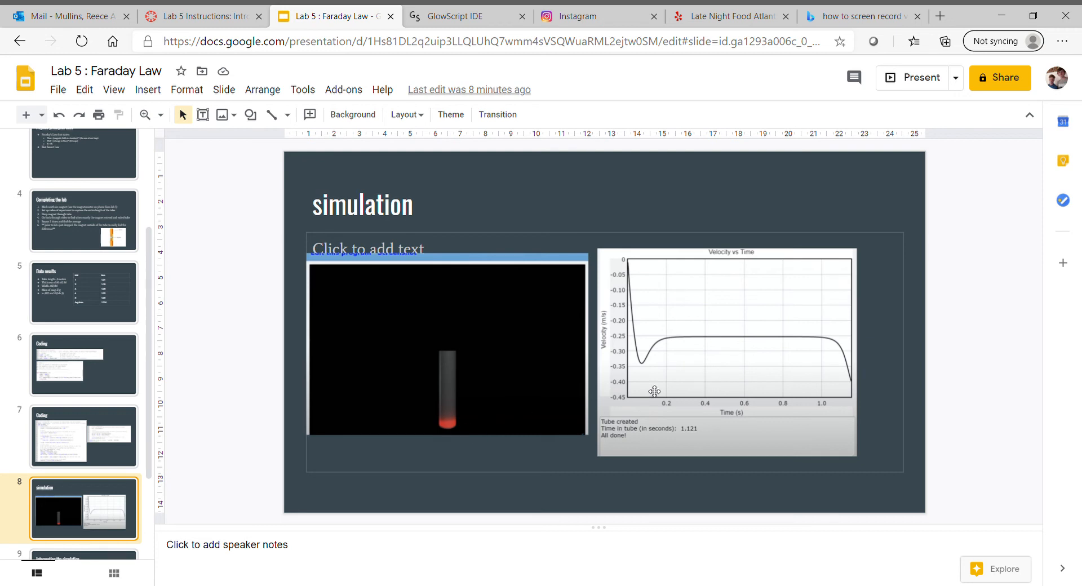
mouse_move(520, 398)
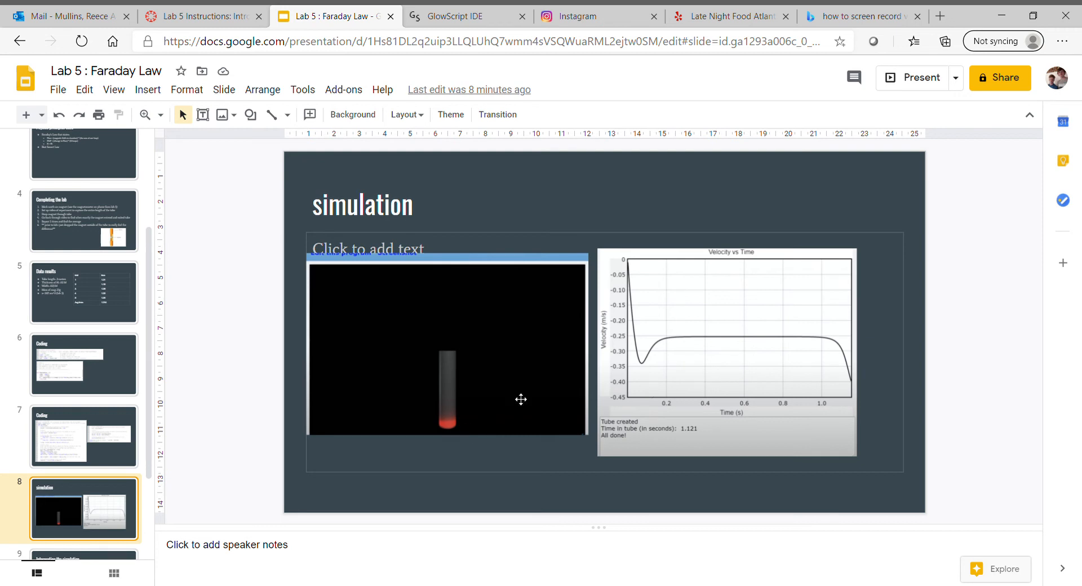
mouse_move(49, 454)
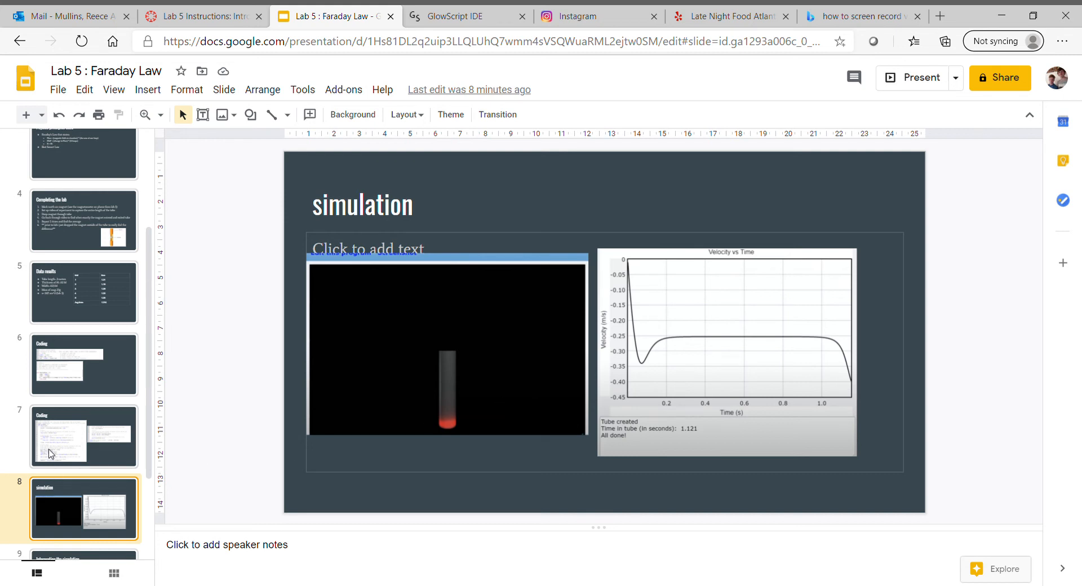
Scroll the filmstrip down toward the Interpreting the simulation slide
scroll(down, 3)
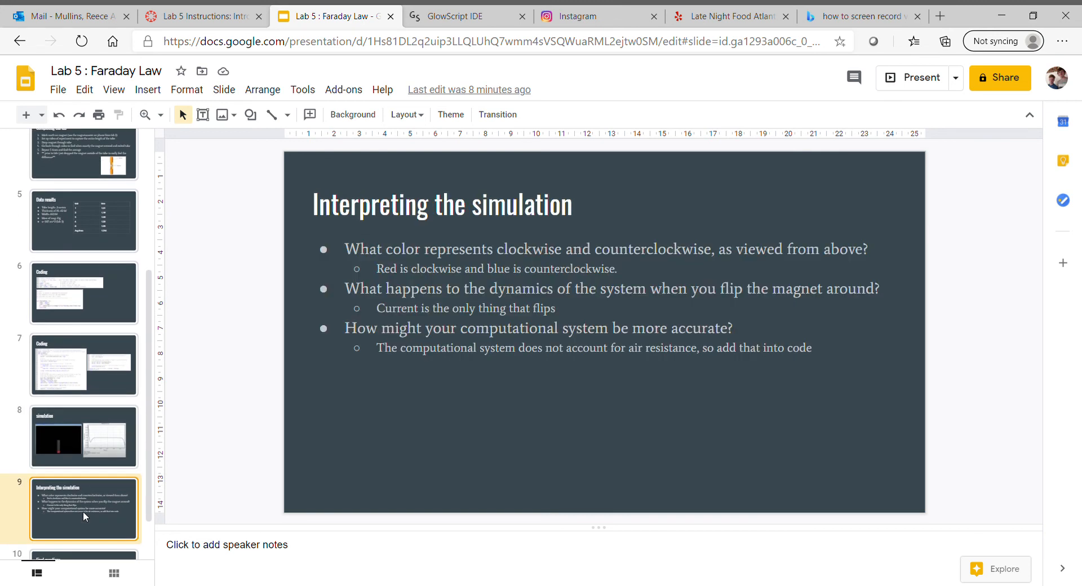
mouse_move(483, 420)
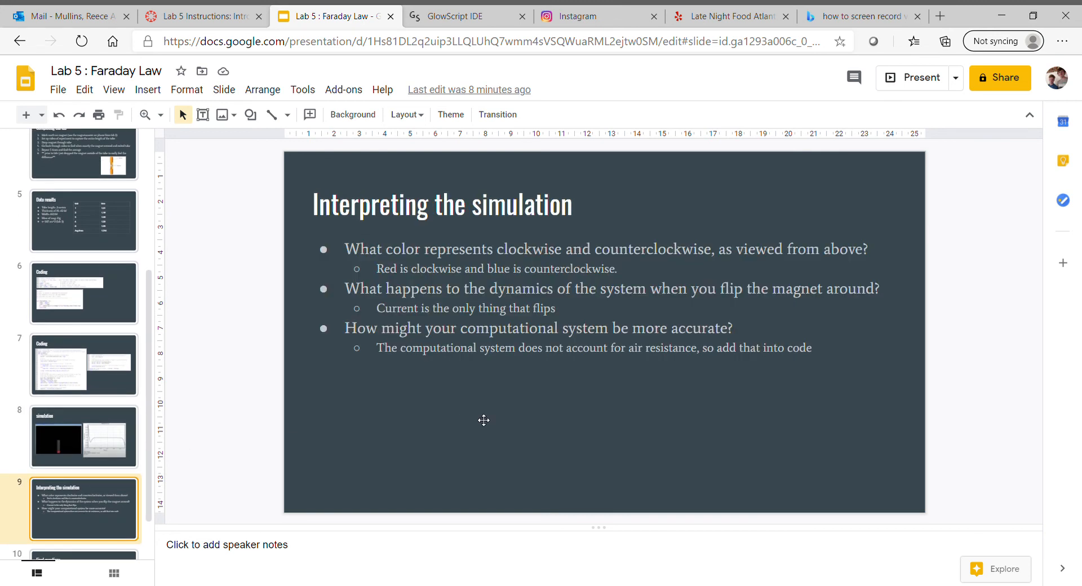